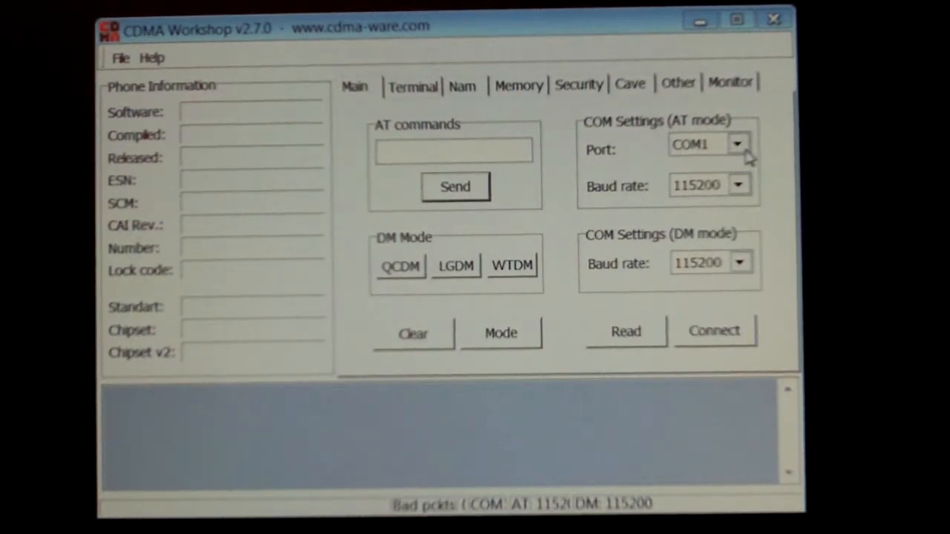
click(738, 143)
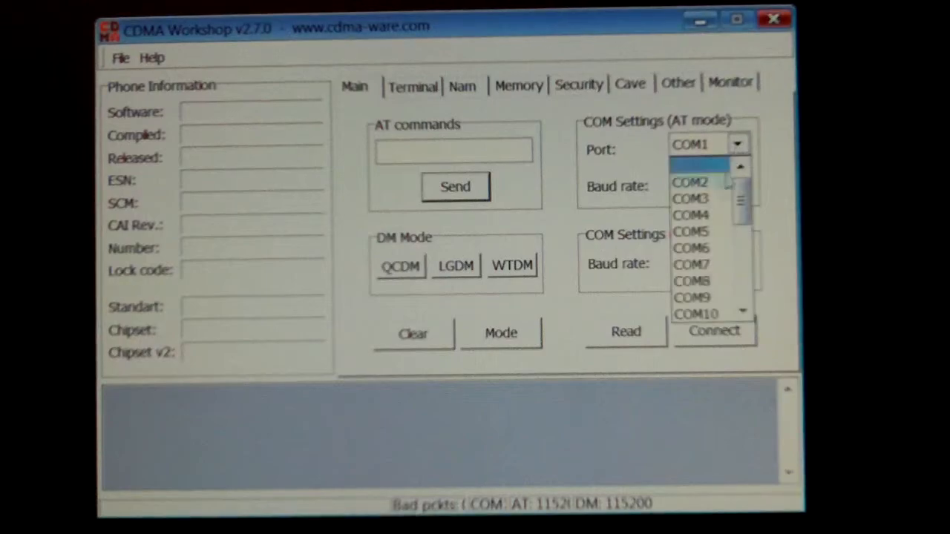
scroll(down, 3)
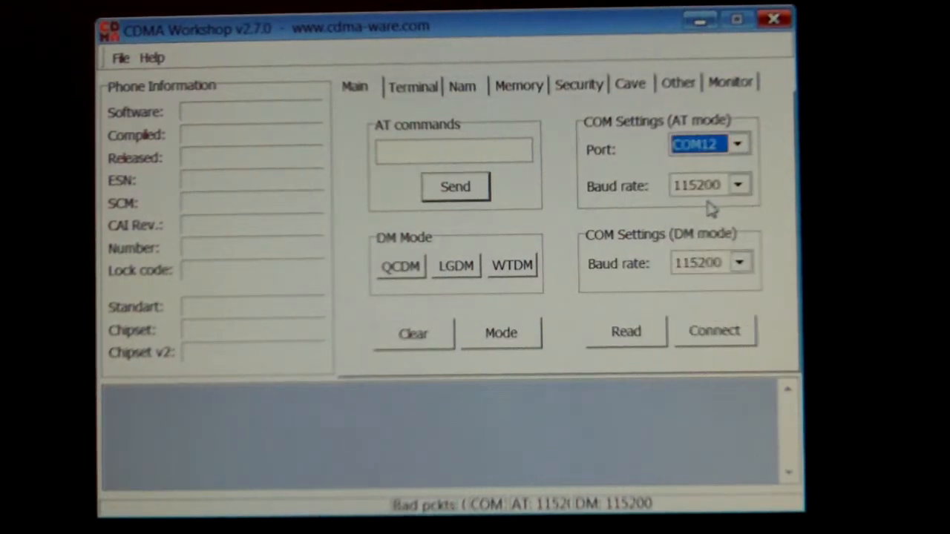
click(714, 331)
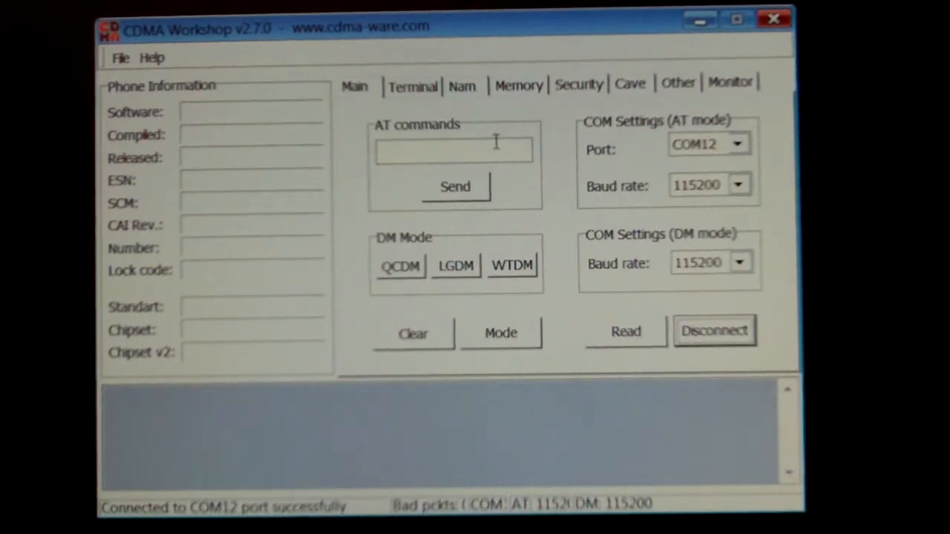
click(626, 333)
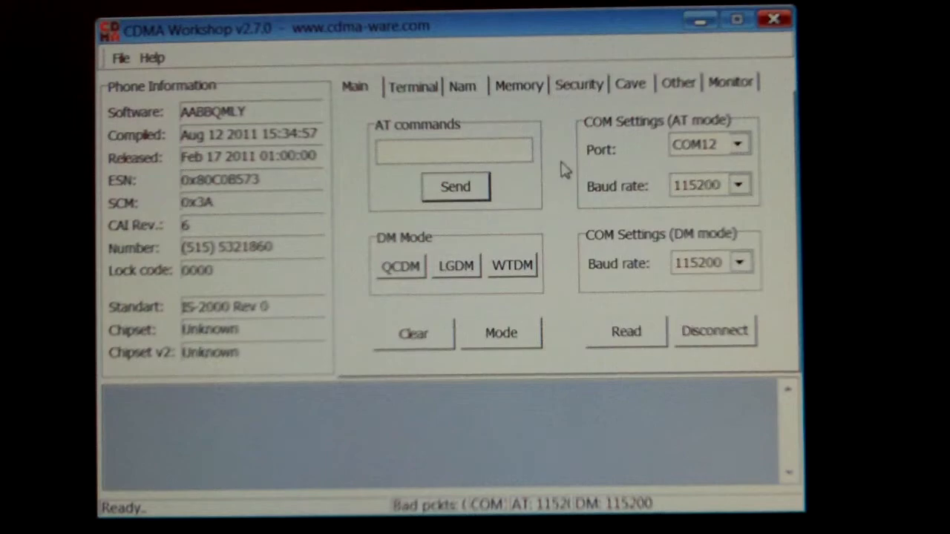
In Security, choose a custom 16-digit password in place of the Audiovox default.
click(579, 83)
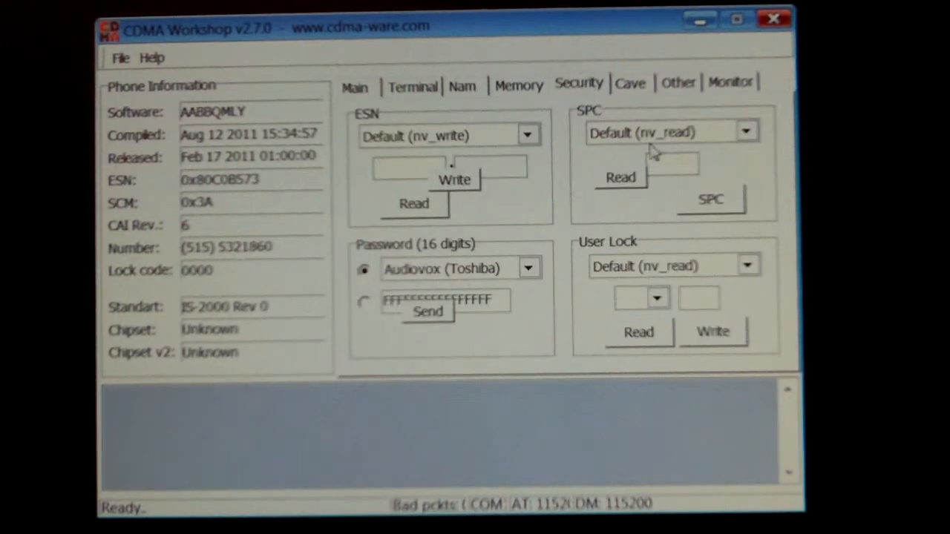
mouse_move(368, 304)
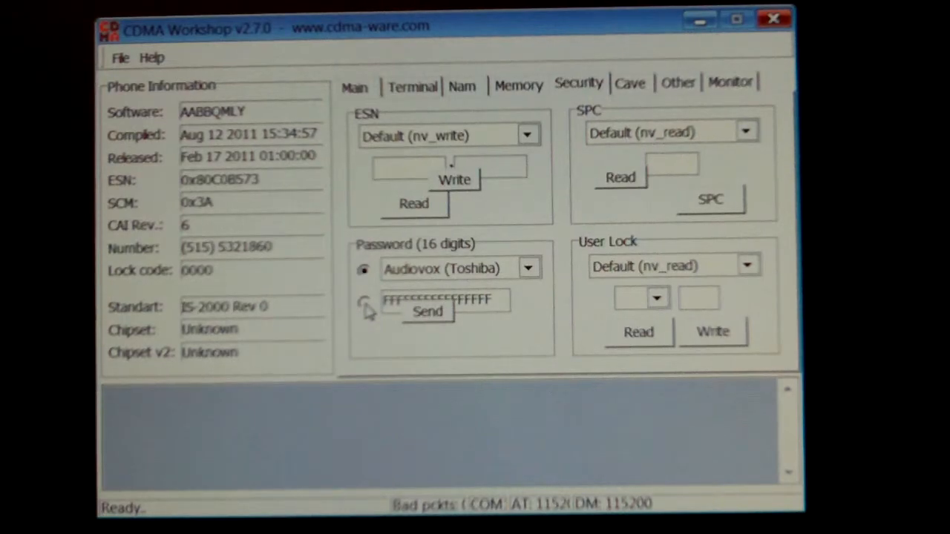
click(363, 303)
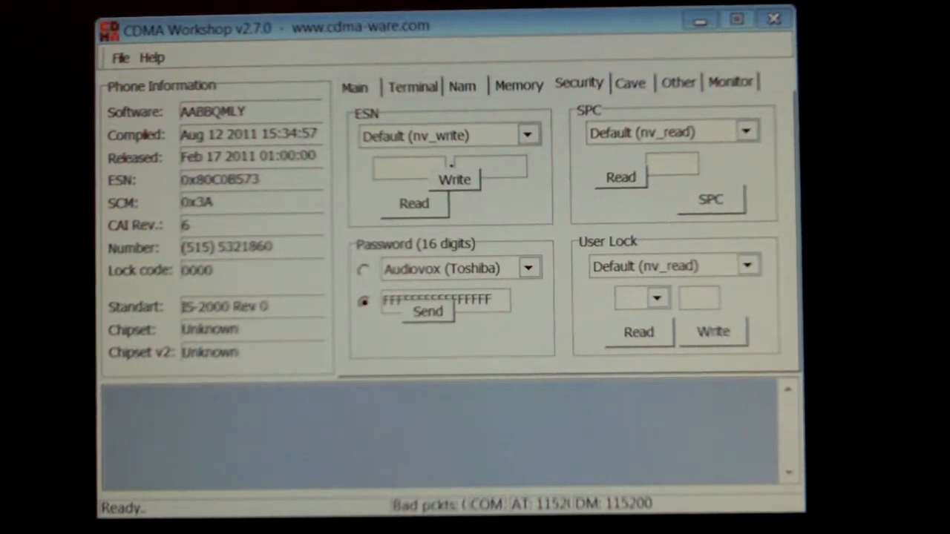
triple_click(446, 300)
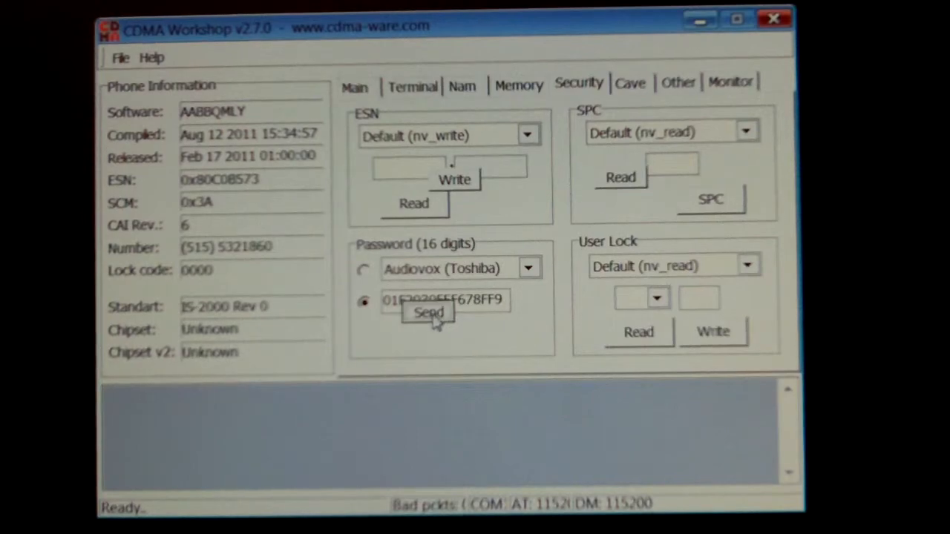
Read the phone's SPC so 328250 shows in the SPC field, then move to v3.8.0.
click(620, 177)
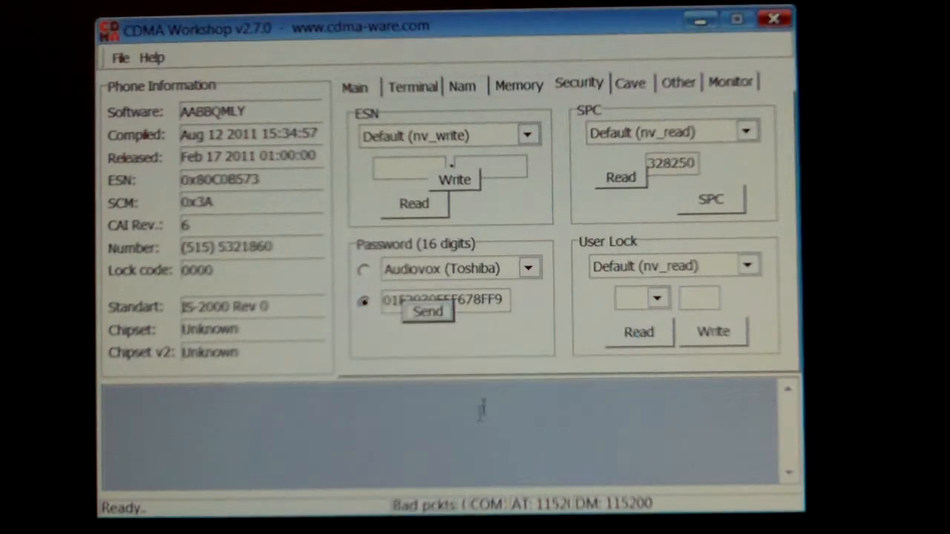
triple_click(669, 162)
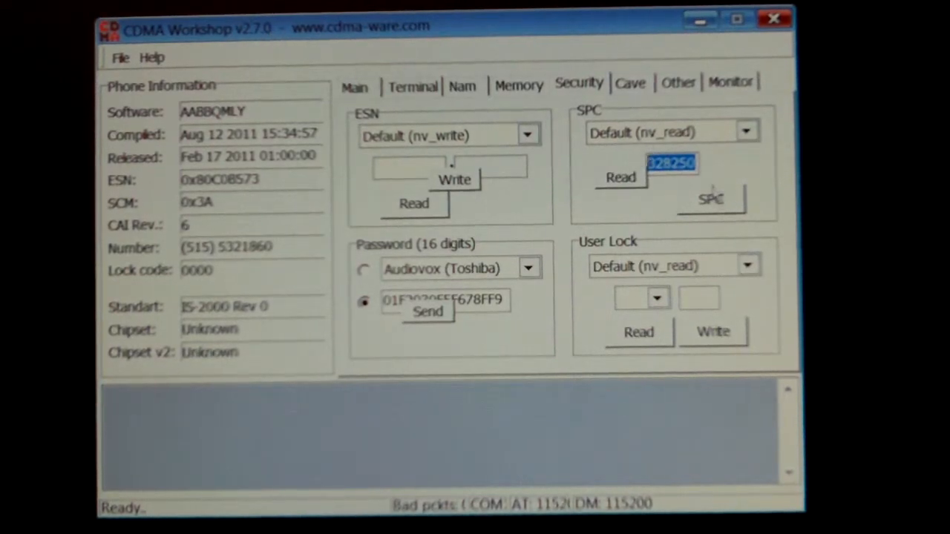
click(353, 85)
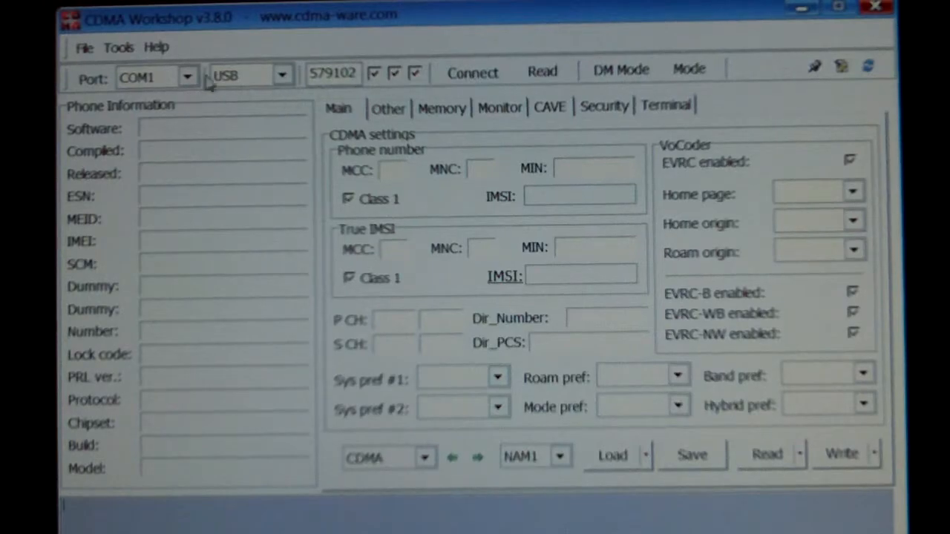
Connect v3.8.0 to the phone on COM12 and go to its Security settings.
click(187, 77)
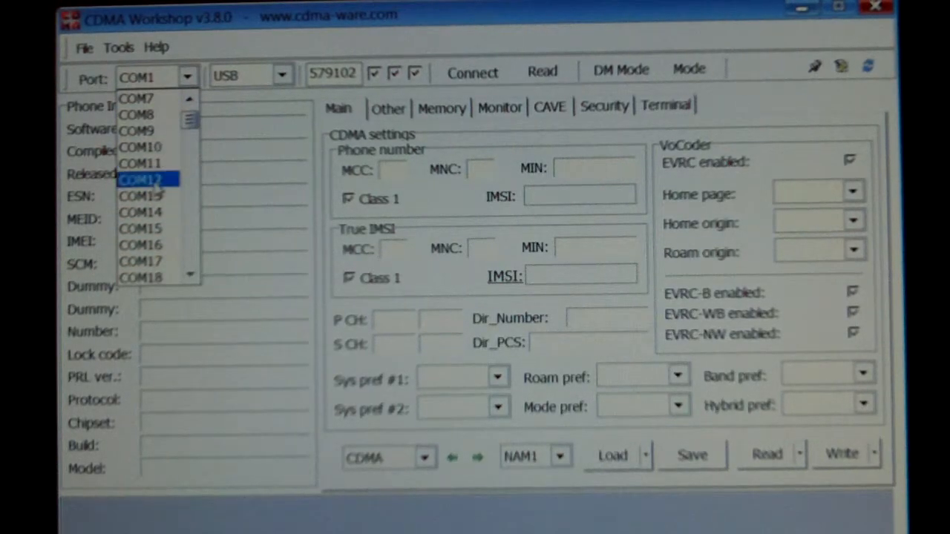
click(146, 178)
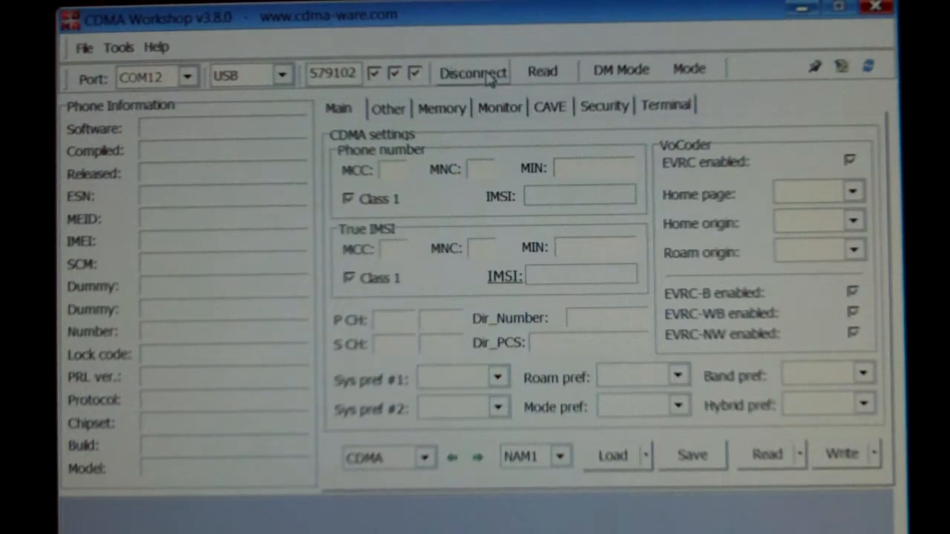
mouse_move(482, 92)
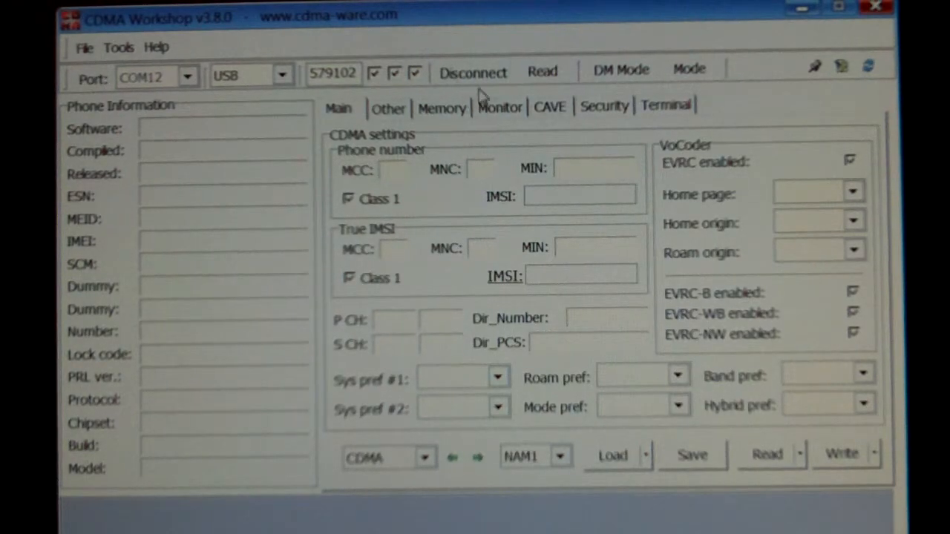
click(603, 104)
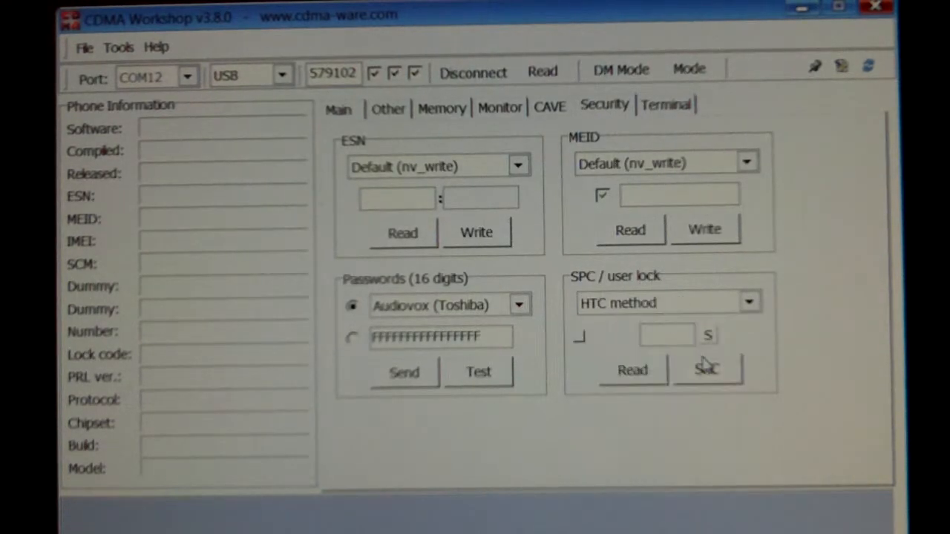
Read the SPC in v3.8.0 so 328250 appears in the SPC / user lock field.
click(705, 368)
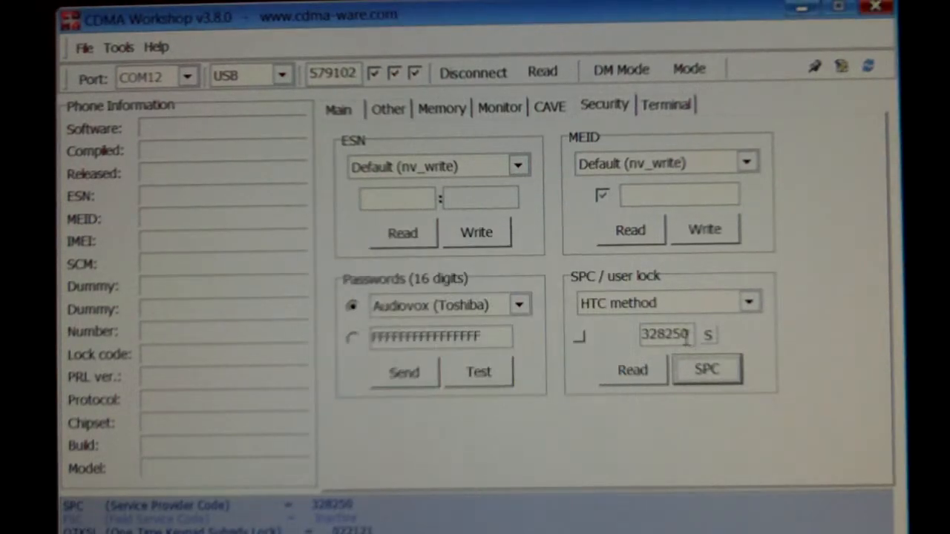
triple_click(665, 334)
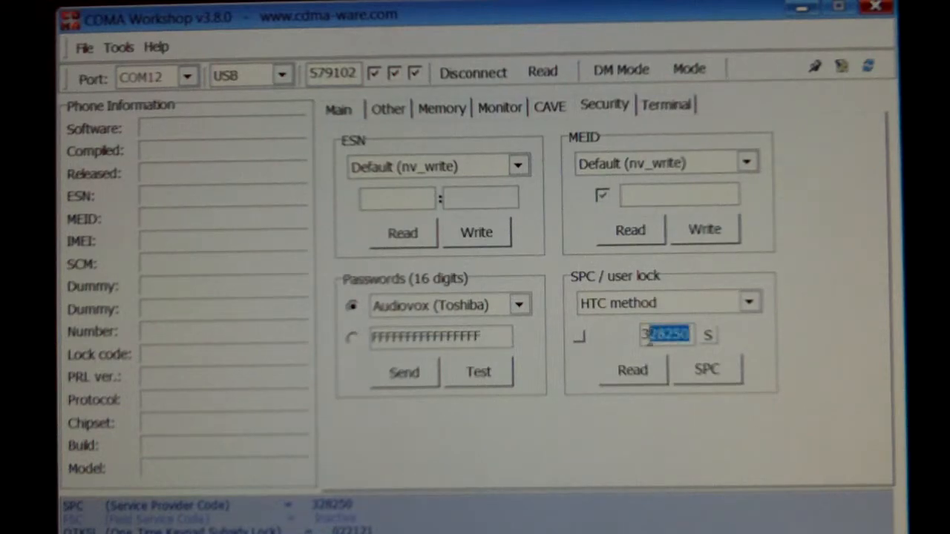